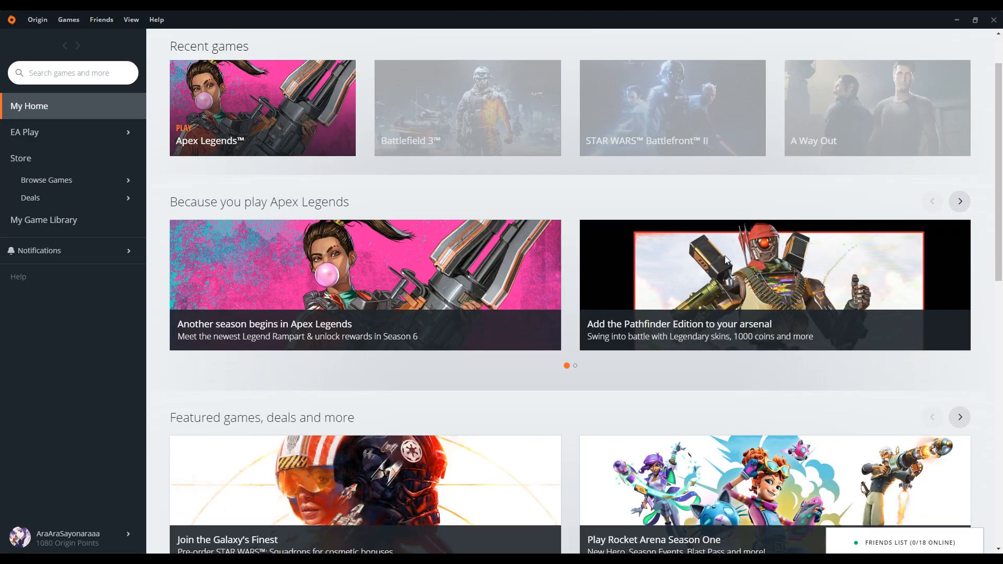
# - Submit two rotate-the-animal captcha rounds with the animal images upright
pyautogui.scroll(-3)
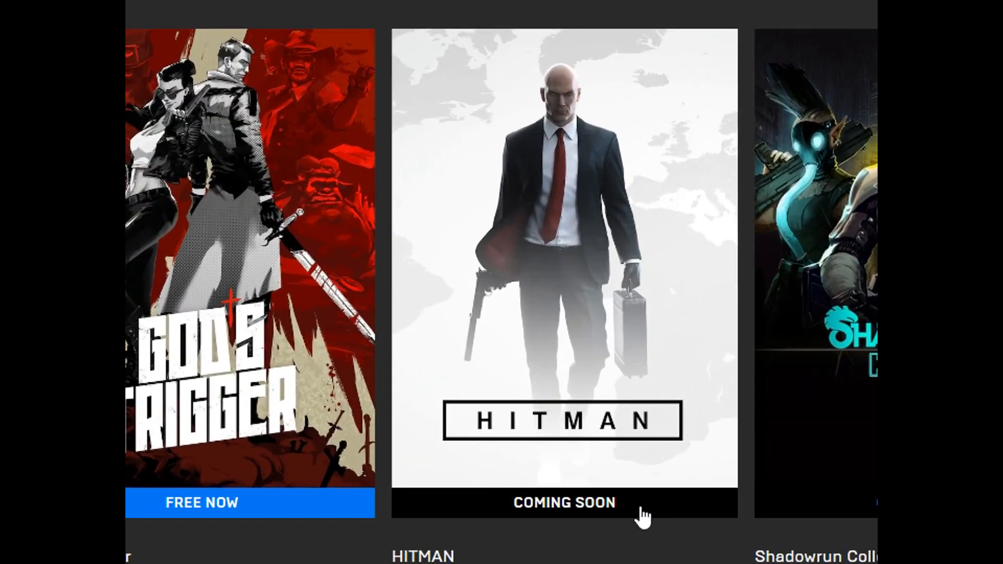
pyautogui.moveTo(542, 434)
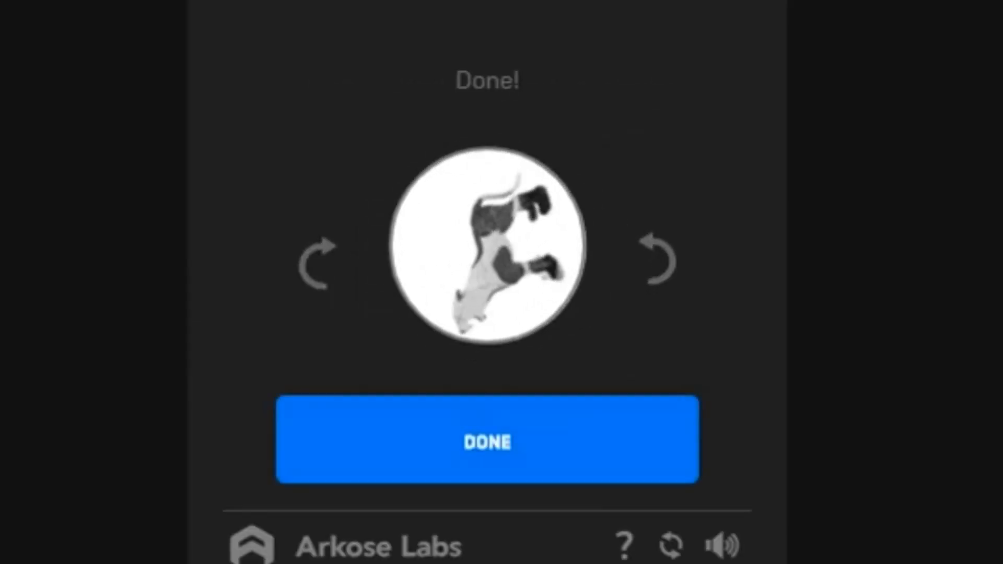
pyautogui.click(486, 441)
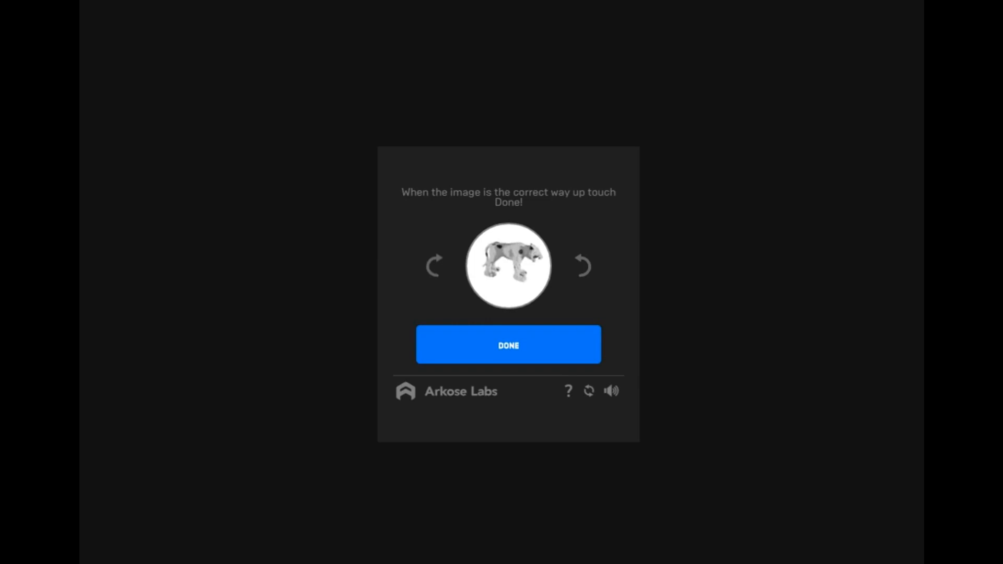
pyautogui.click(508, 345)
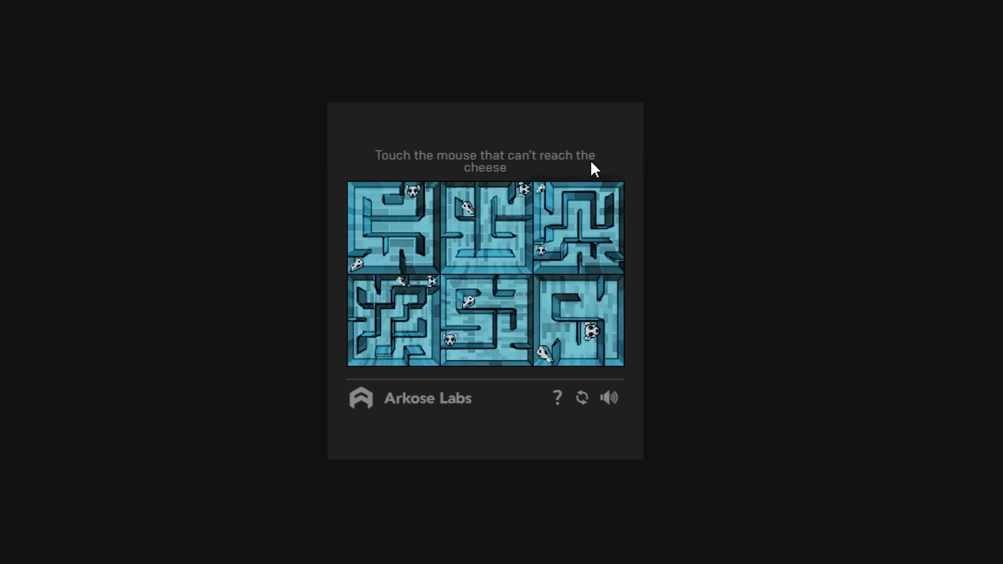
pyautogui.moveTo(524, 173)
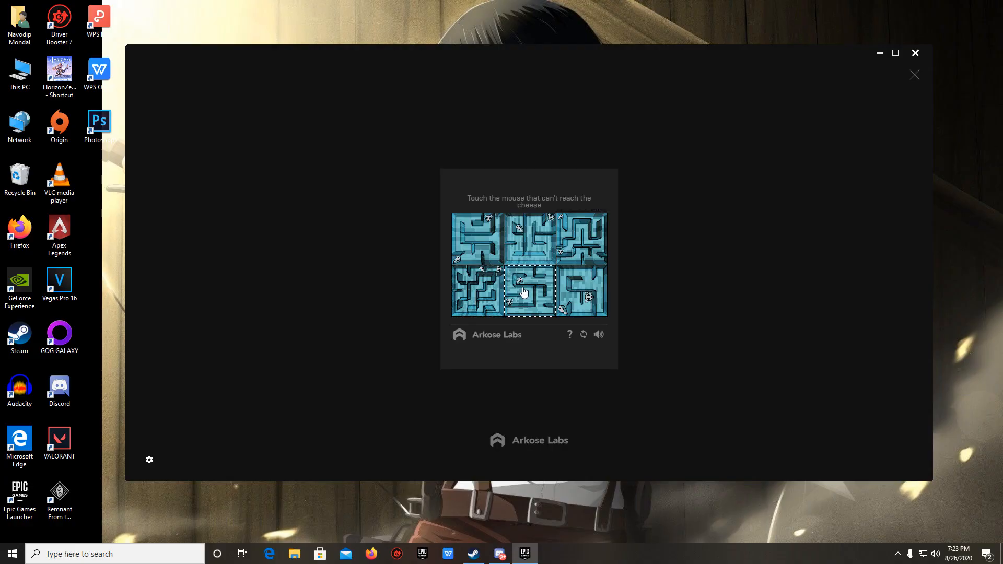
# - Pick the bottom-middle, then top-middle maze mouse as unable to reach the cheese
pyautogui.click(476, 292)
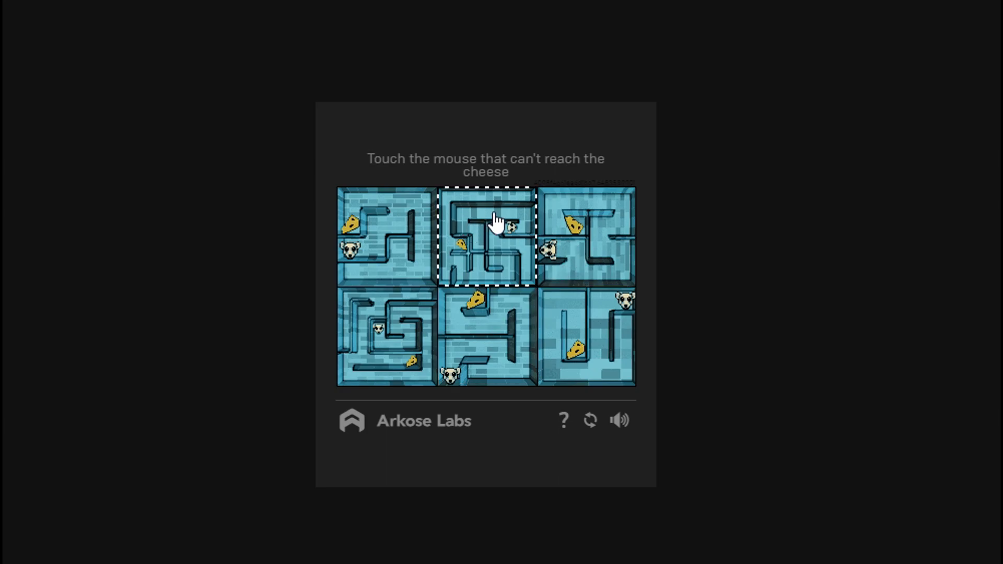
pyautogui.click(485, 240)
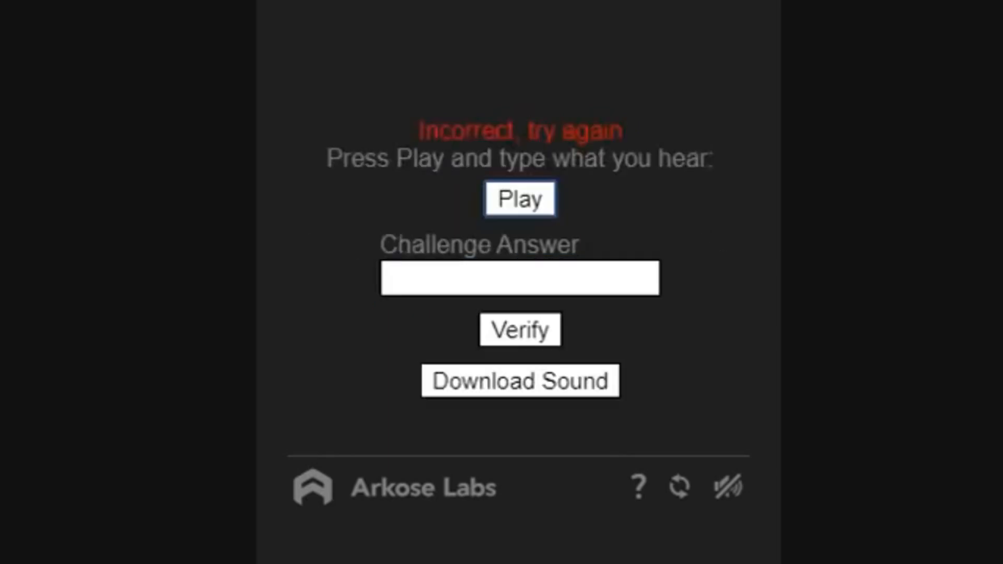
# - Play the audio clip twice, enter '80145' as the answer, and verify
pyautogui.click(519, 279)
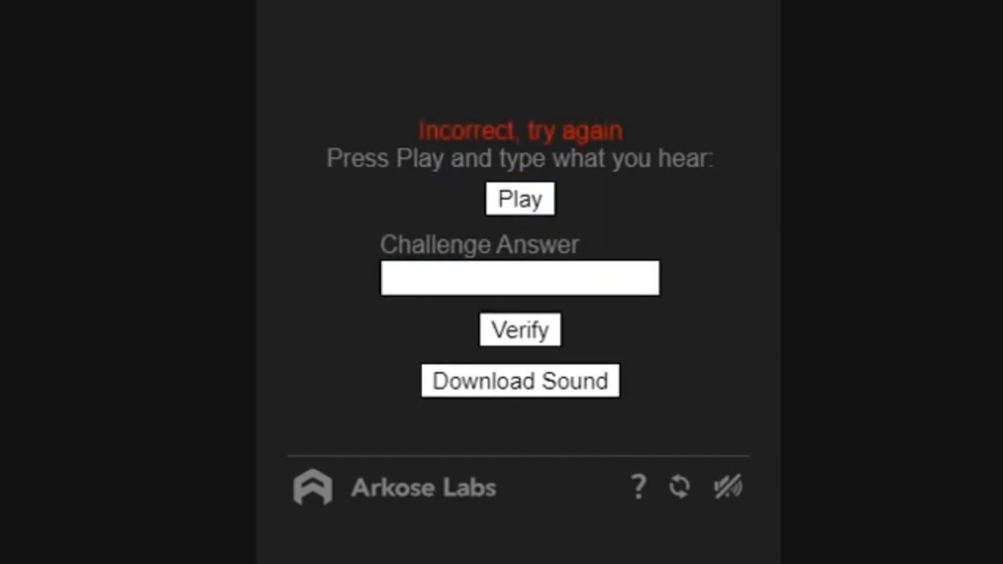
pyautogui.click(519, 278)
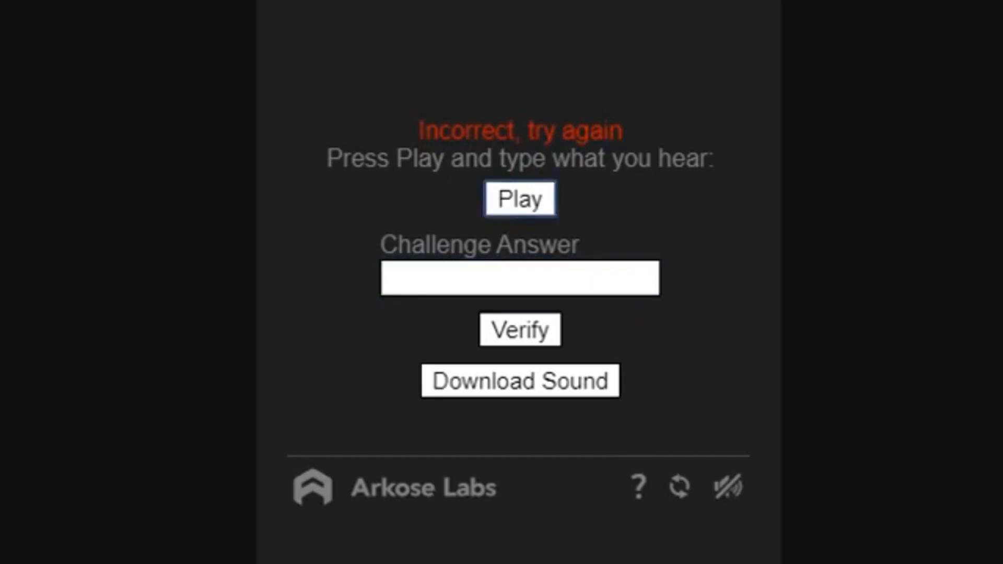
pyautogui.write('8')
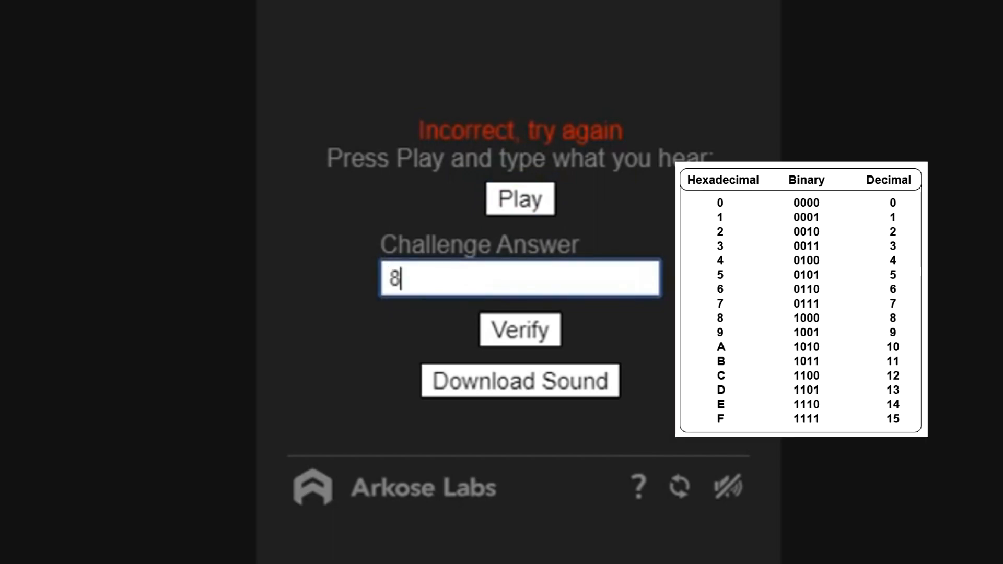
pyautogui.write('01')
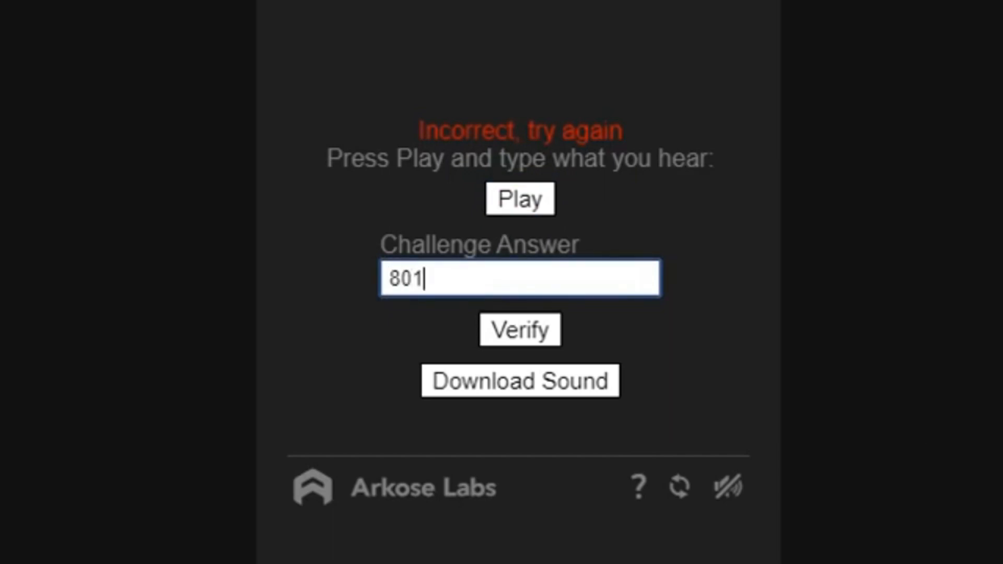
pyautogui.write('45')
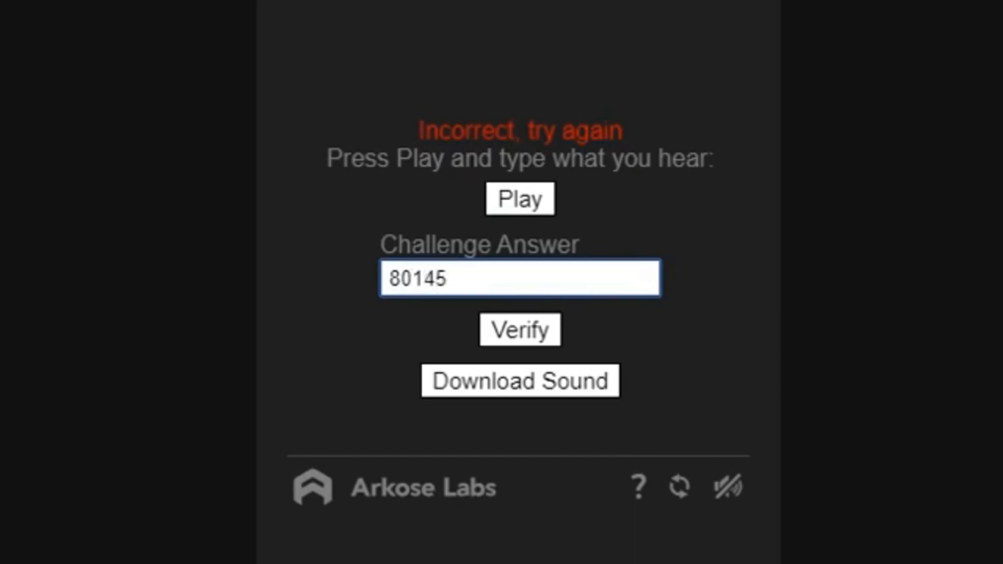
pyautogui.click(519, 198)
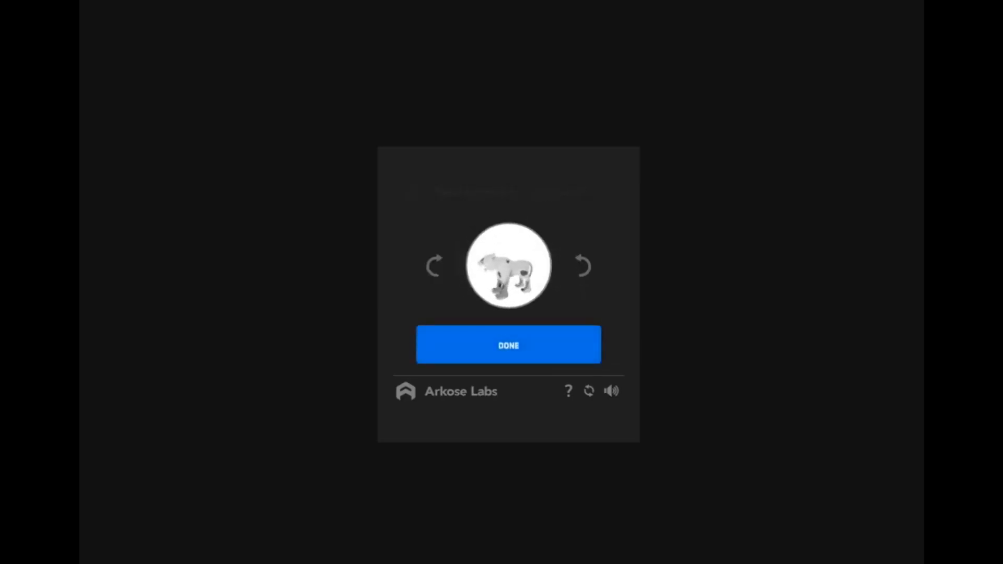
# - Submit the final rotate-the-animal round, which is rejected with 'Whoops… Try Again'
pyautogui.click(507, 345)
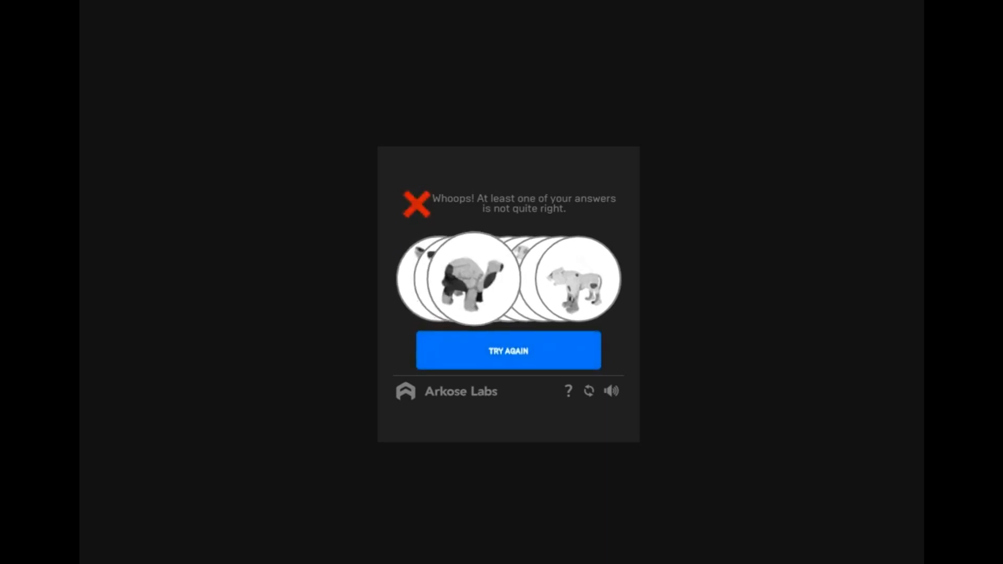